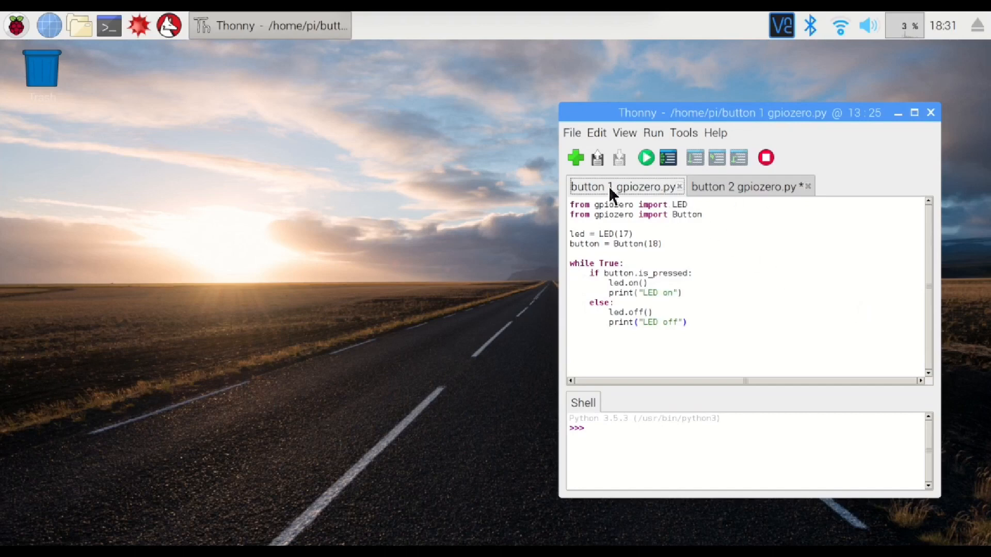
pyautogui.moveTo(748, 248)
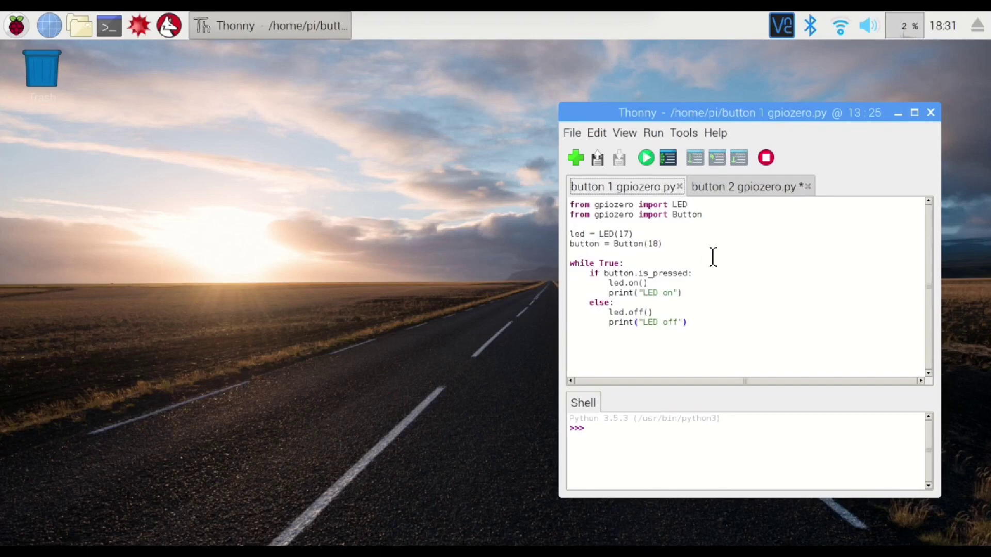
pyautogui.moveTo(634, 207)
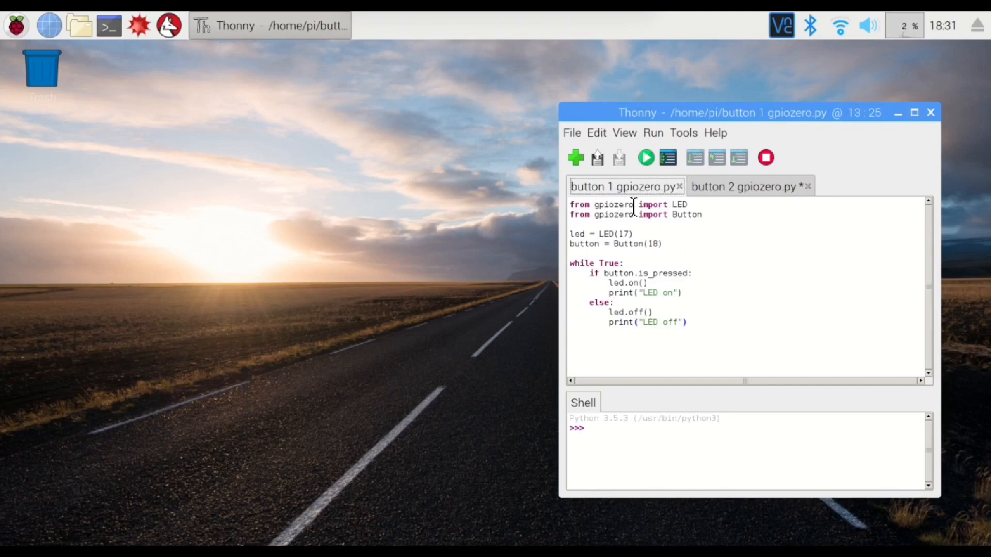
# Run the button 1 gpiozero script until it prints 'LED off' lines, then force-stop it.
pyautogui.click(704, 214)
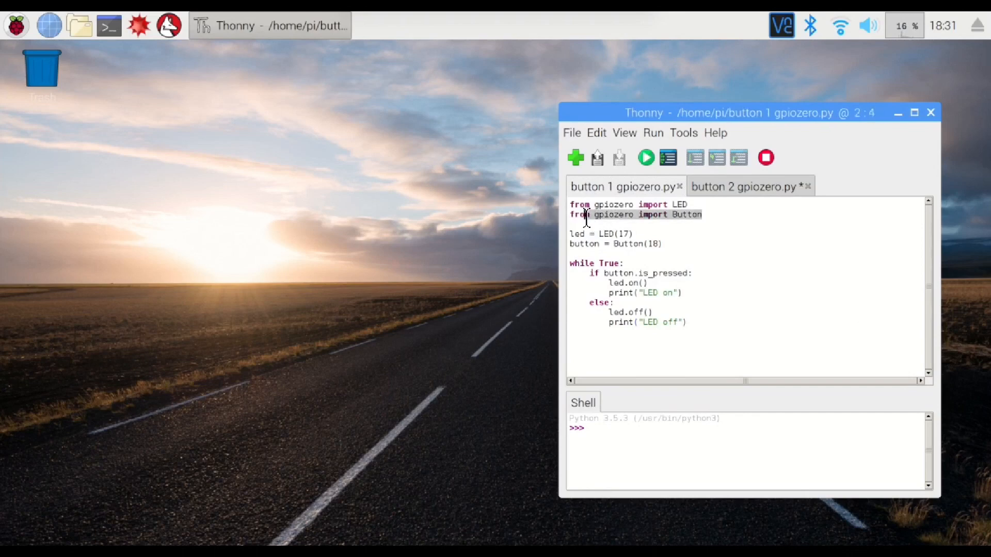
pyautogui.moveTo(707, 206)
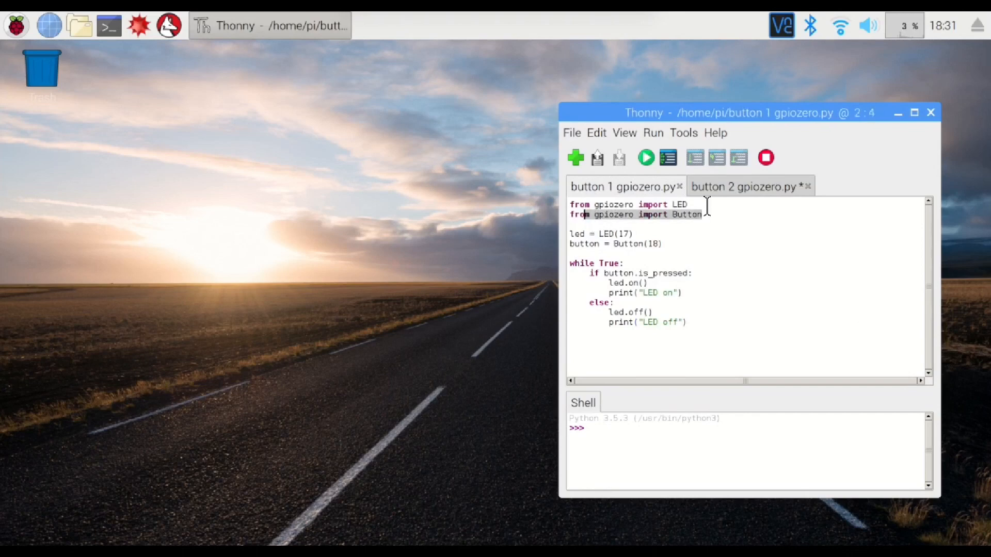
pyautogui.click(630, 233)
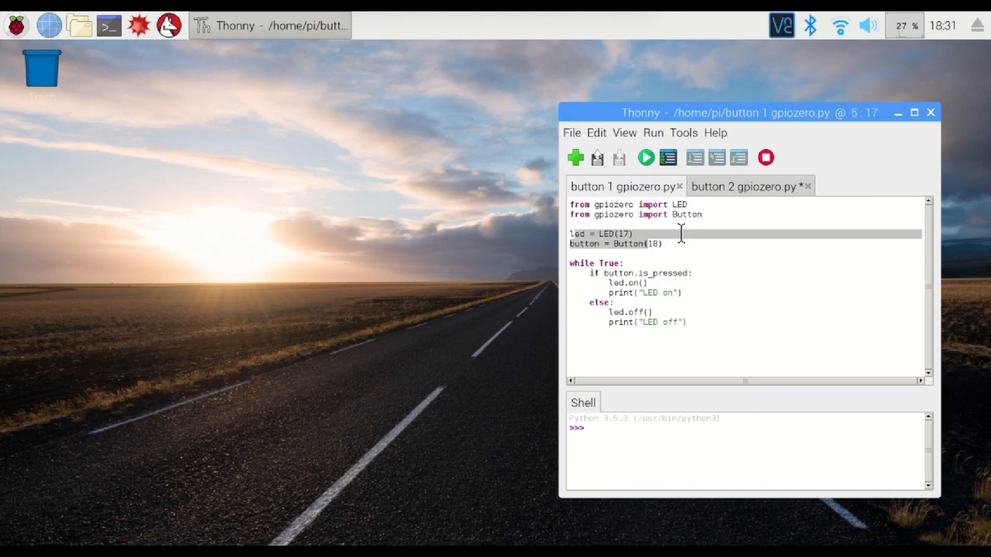
pyautogui.click(637, 234)
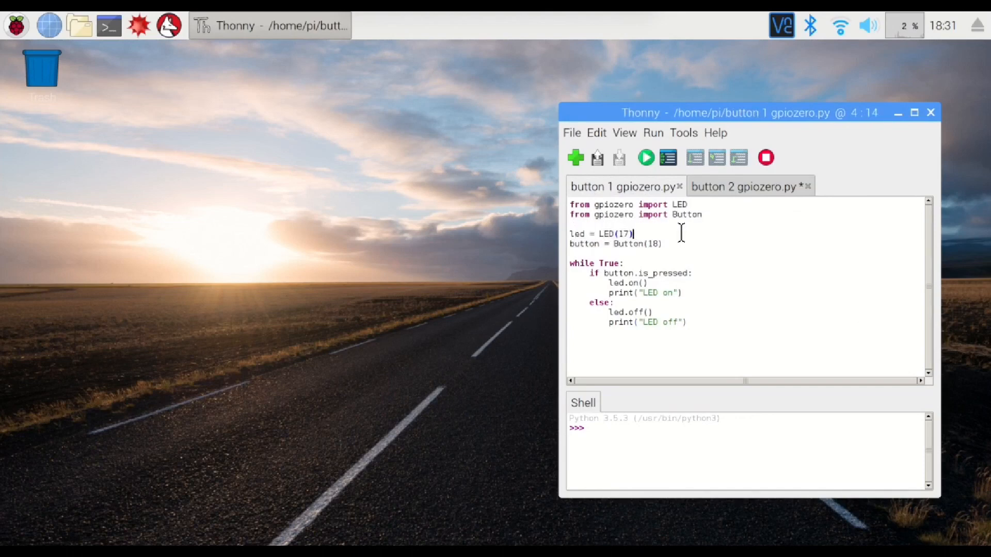
pyautogui.moveTo(631, 235)
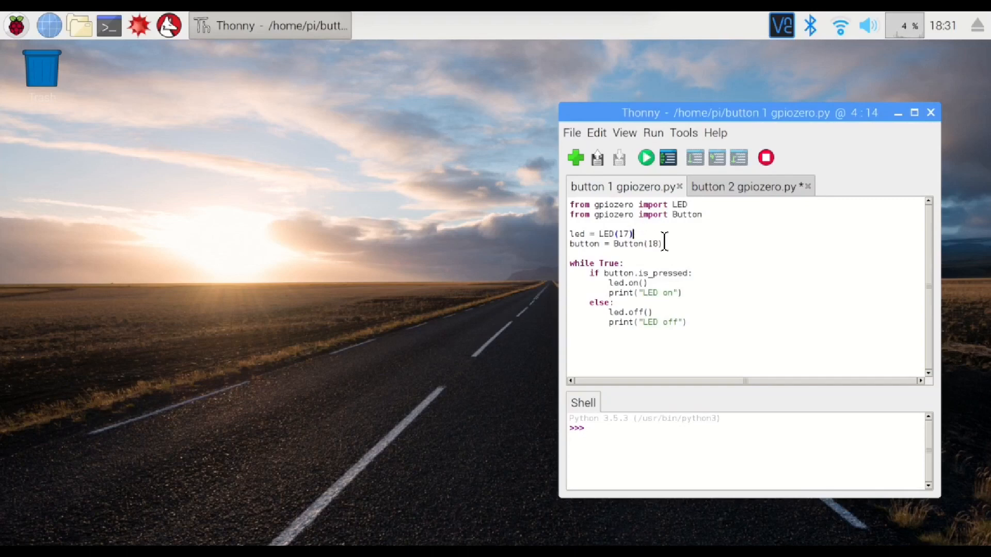
pyautogui.moveTo(718, 341)
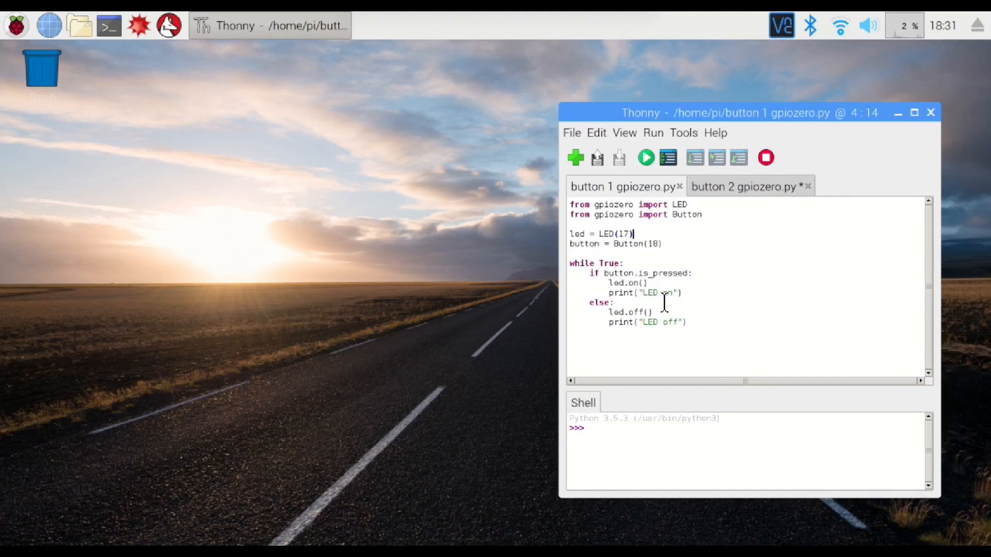
pyautogui.moveTo(552, 313)
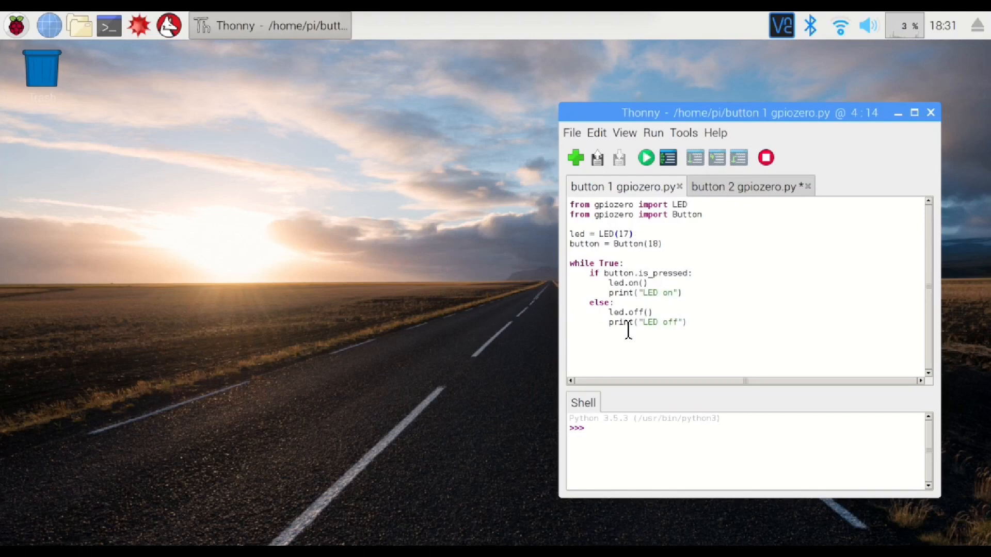
pyautogui.moveTo(698, 343)
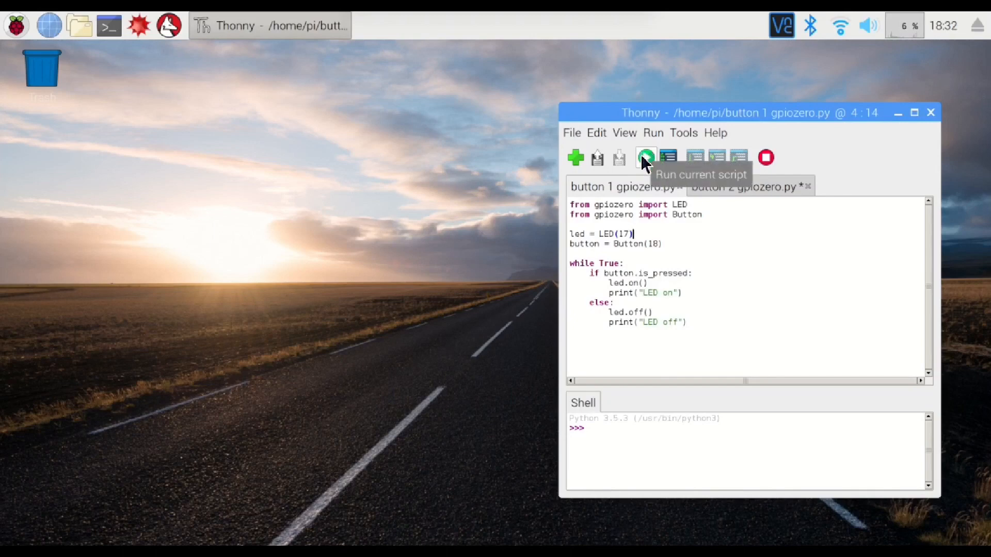
pyautogui.click(645, 157)
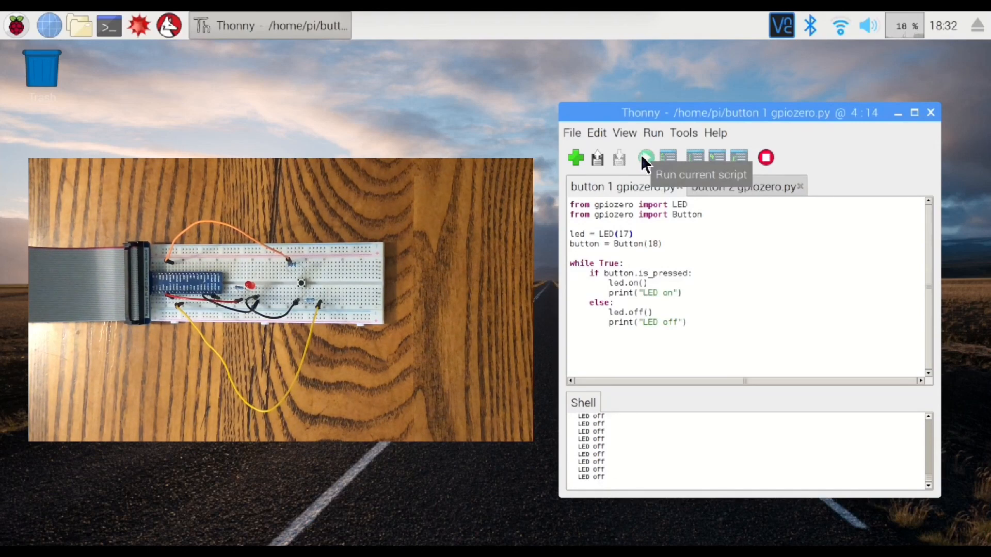
pyautogui.click(765, 158)
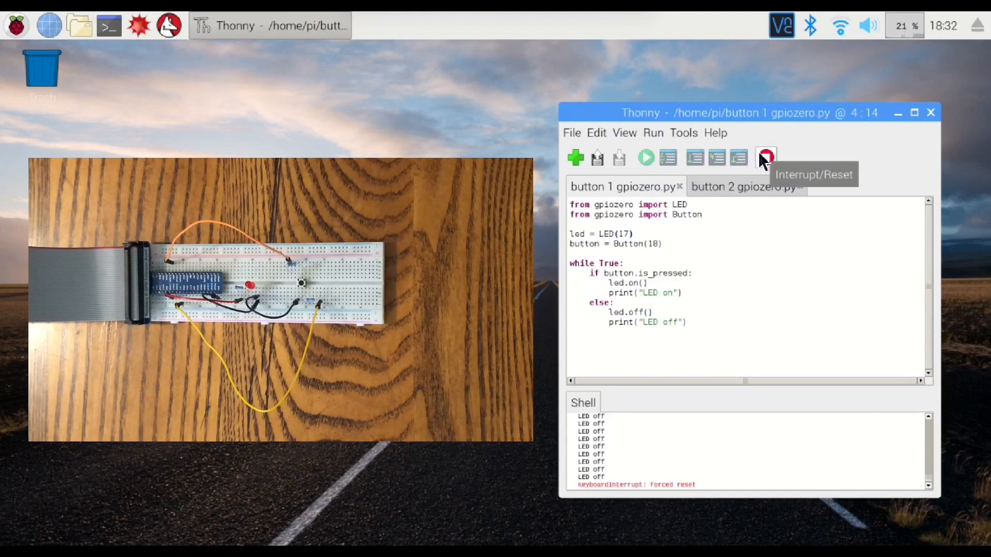
# Switch to the button 2 gpiozero.py tab and highlight its wait_for_press lines.
pyautogui.click(739, 187)
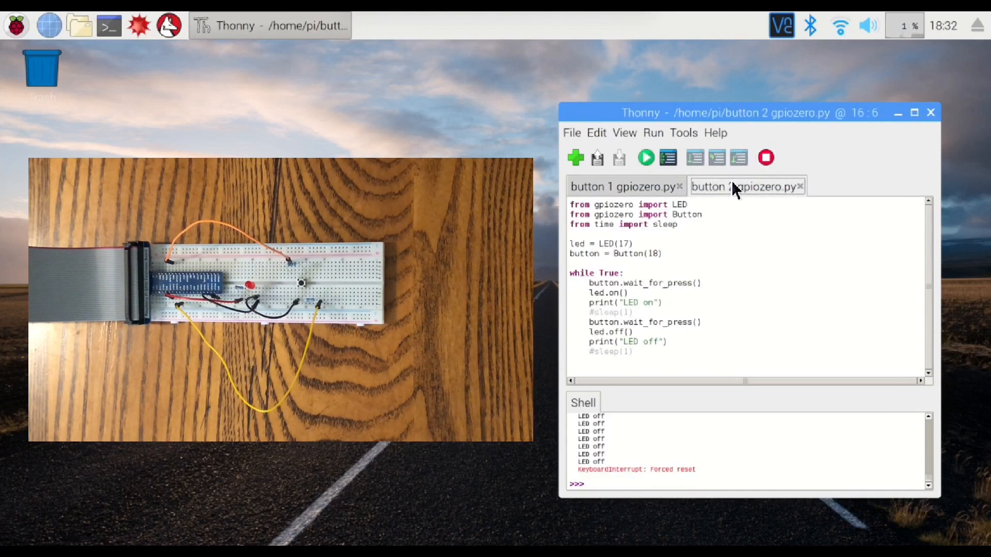
pyautogui.click(592, 282)
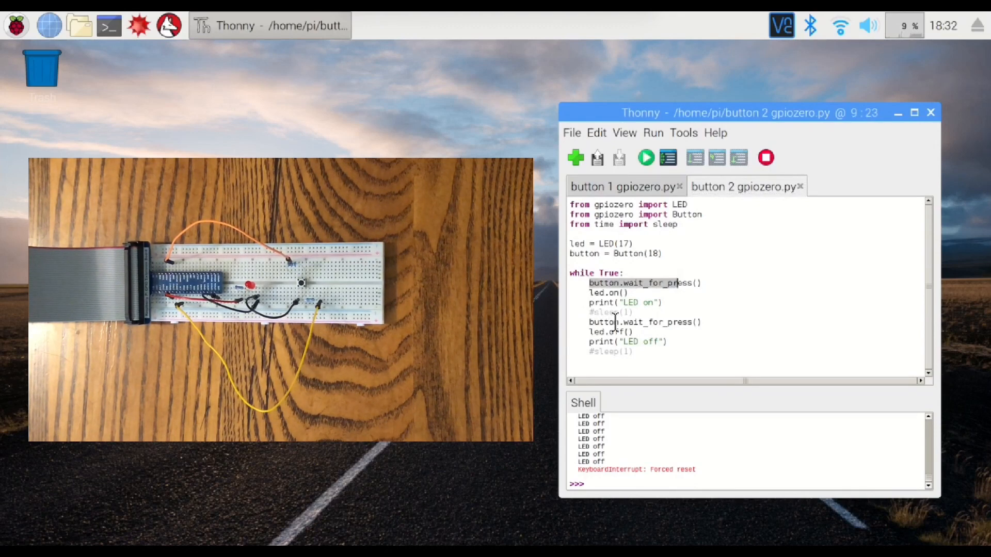
pyautogui.click(621, 332)
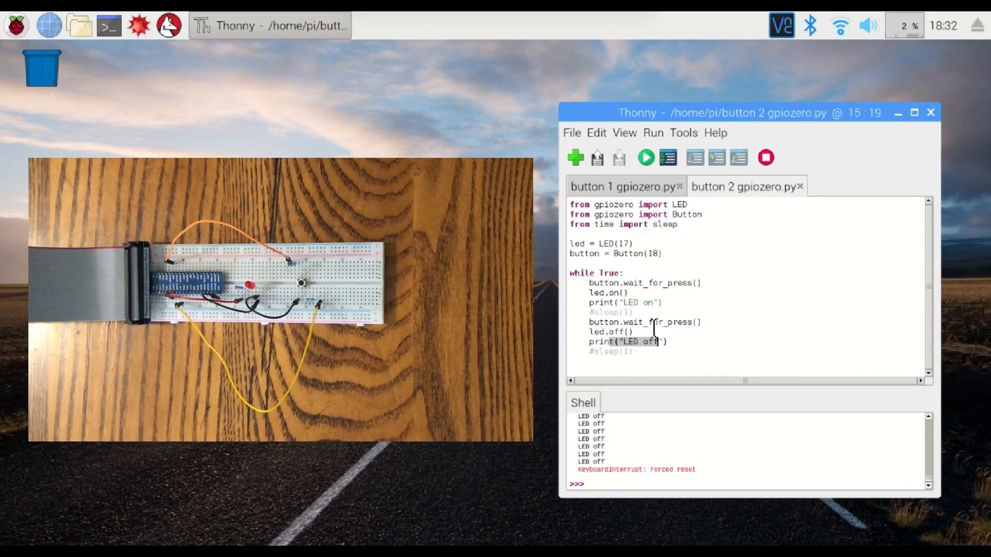
pyautogui.moveTo(569, 270)
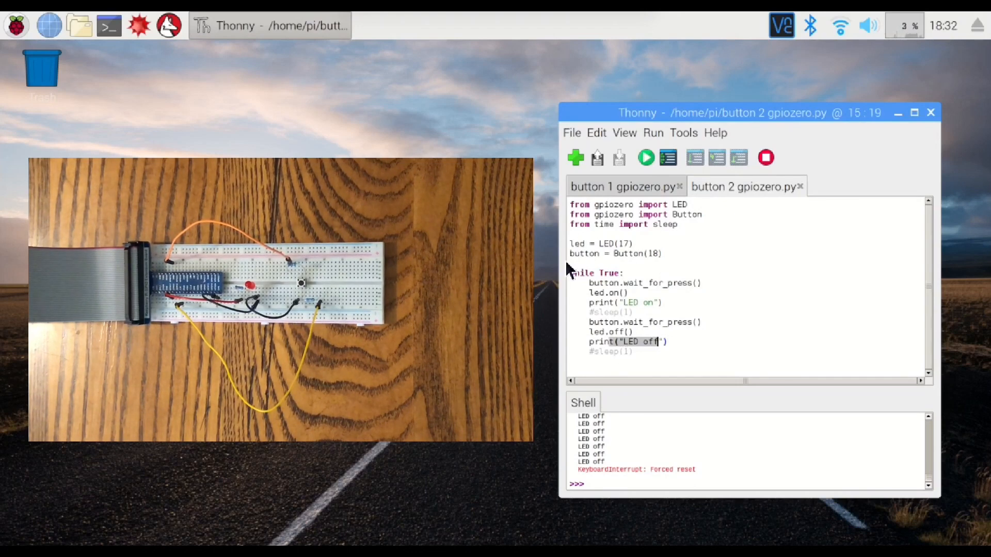
pyautogui.moveTo(668, 158)
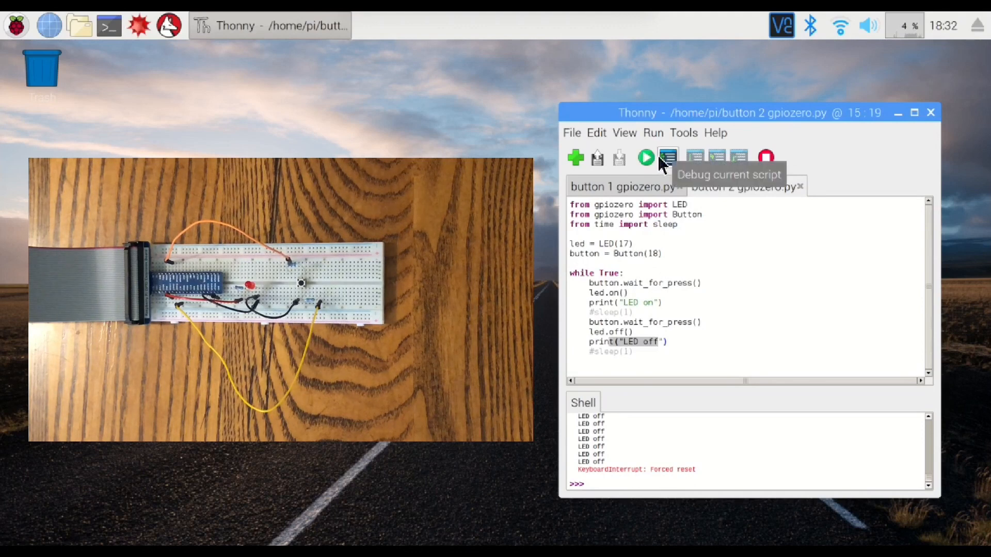
# Run button 2 gpiozero.py so button presses alternate 'LED on' and 'LED off' output.
pyautogui.click(645, 157)
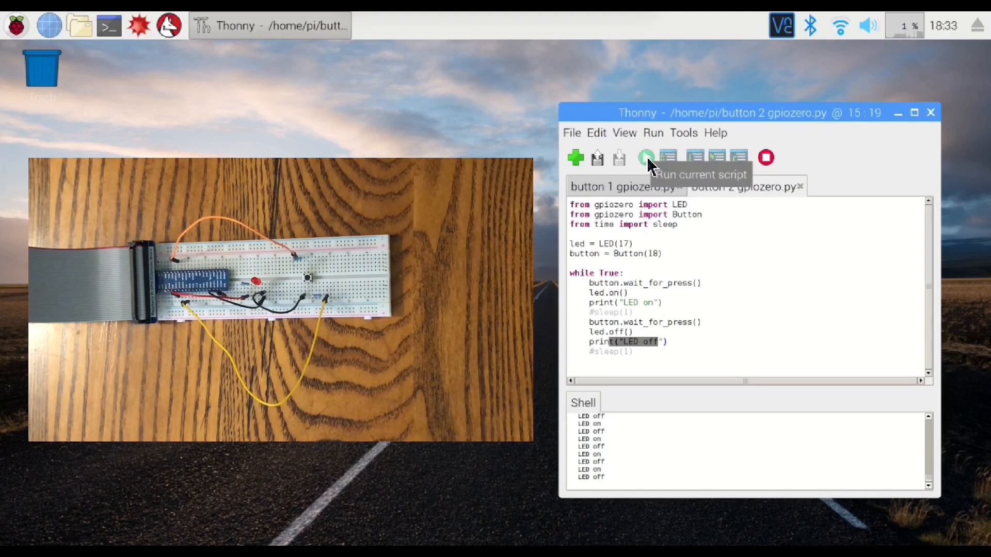
pyautogui.moveTo(765, 157)
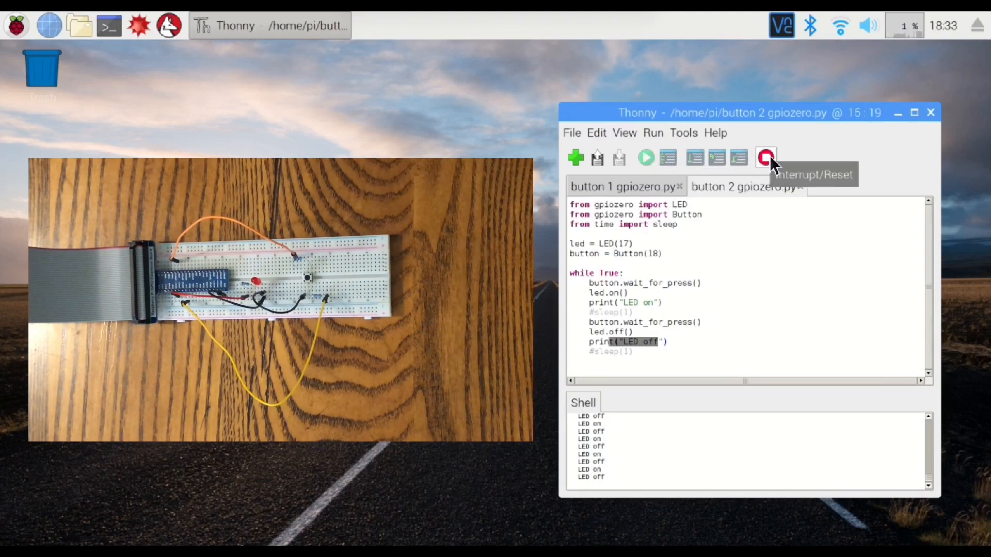
# Interrupt the running button 2 script, leaving a KeyboardInterrupt traceback in the shell.
pyautogui.click(765, 157)
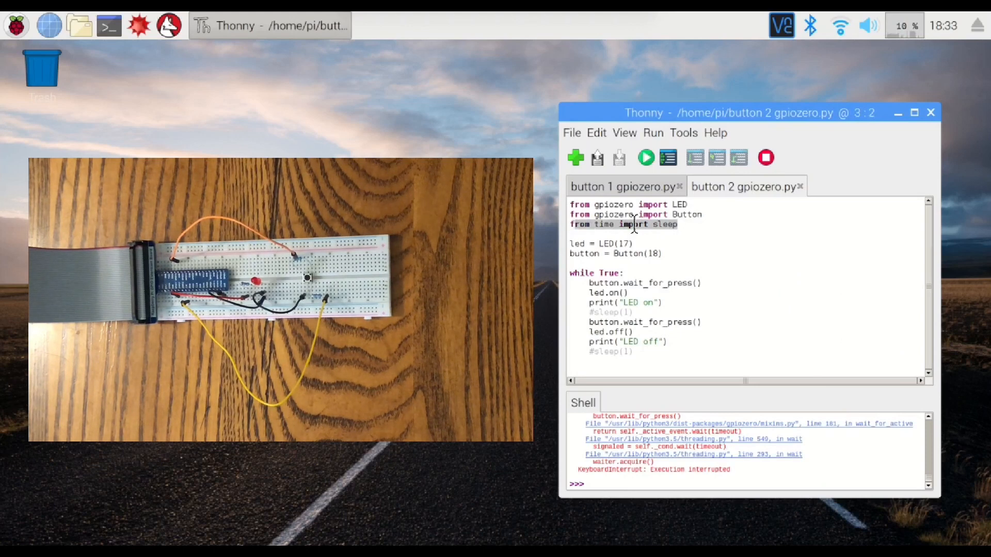
pyautogui.moveTo(699, 224)
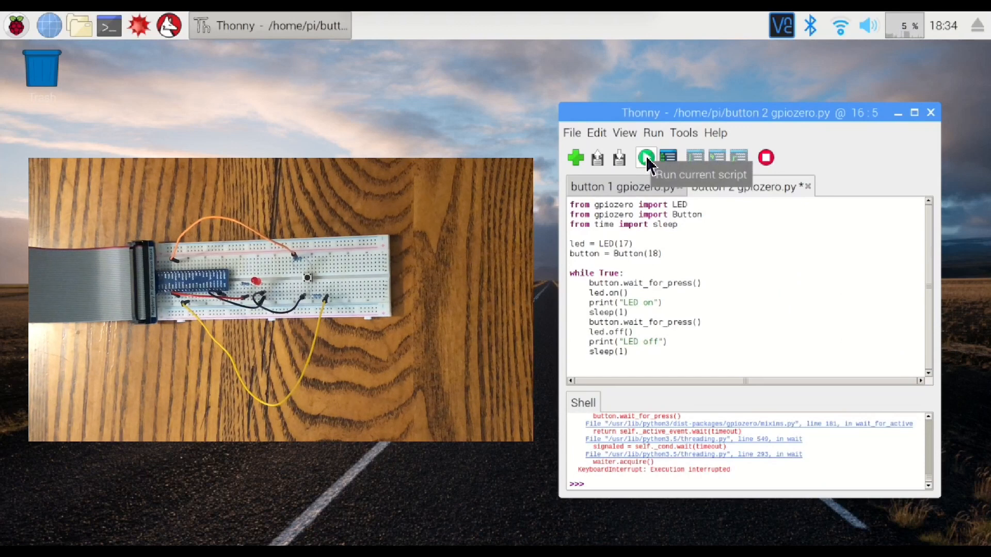
# Rerun button 2 gpiozero.py with both sleep(1) pauses active, then interrupt it.
pyautogui.click(645, 158)
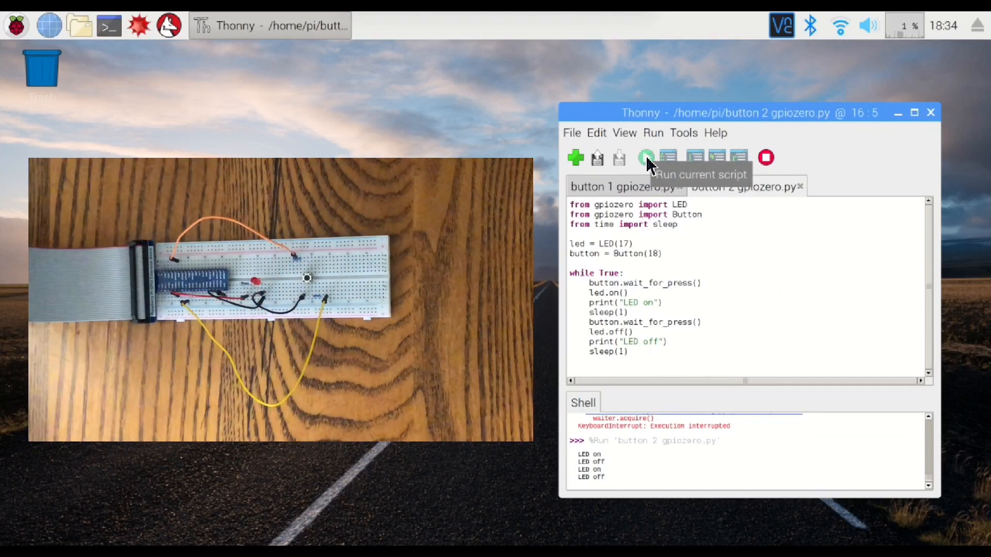
pyautogui.click(645, 158)
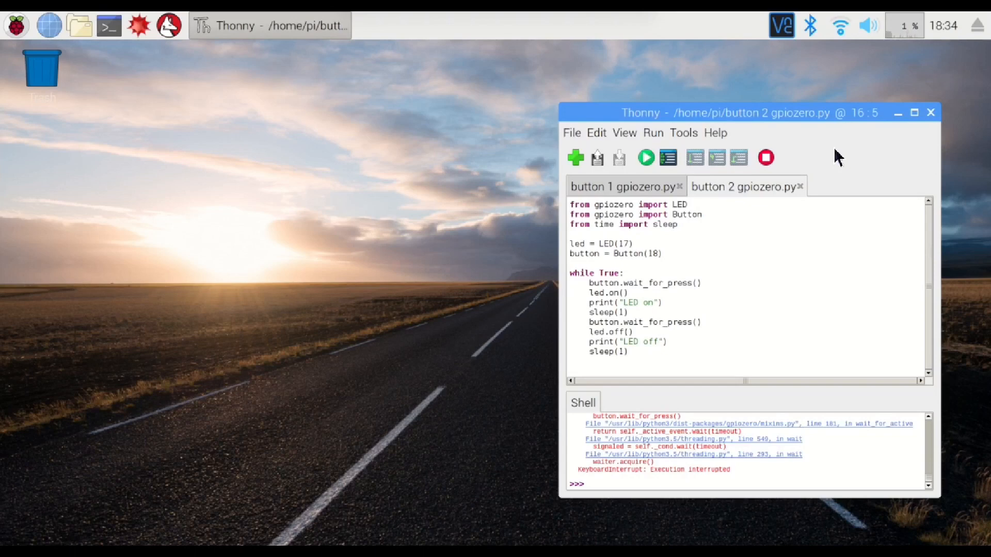
pyautogui.moveTo(763, 99)
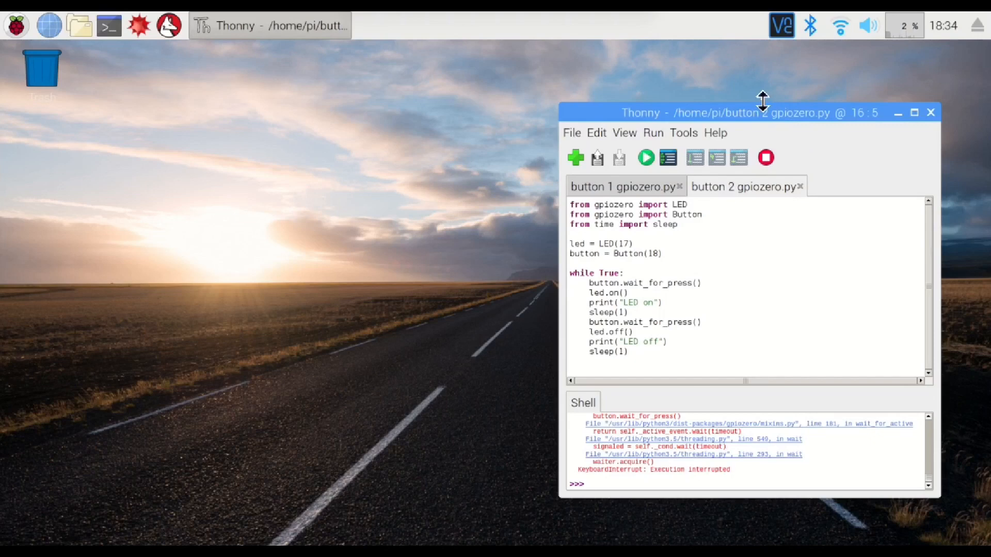
pyautogui.moveTo(781, 154)
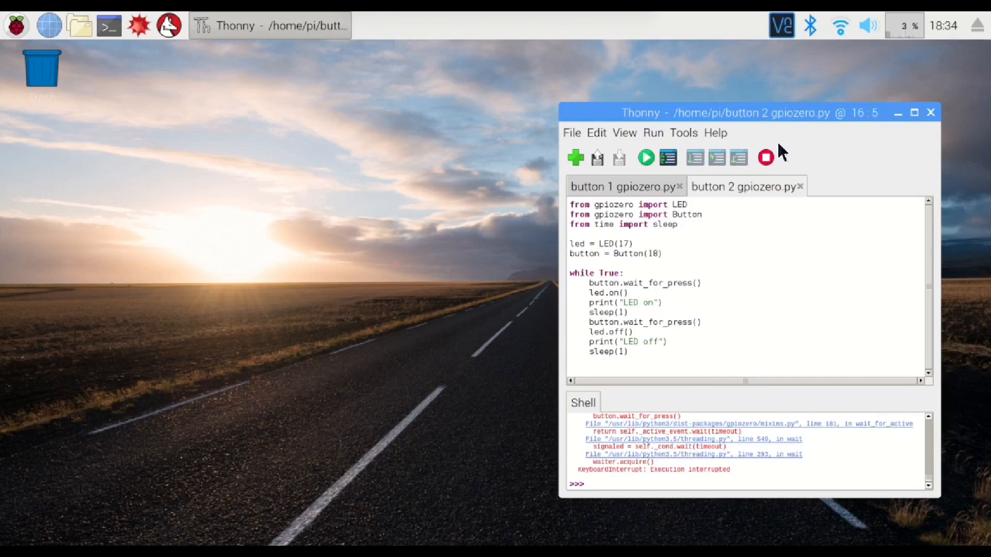